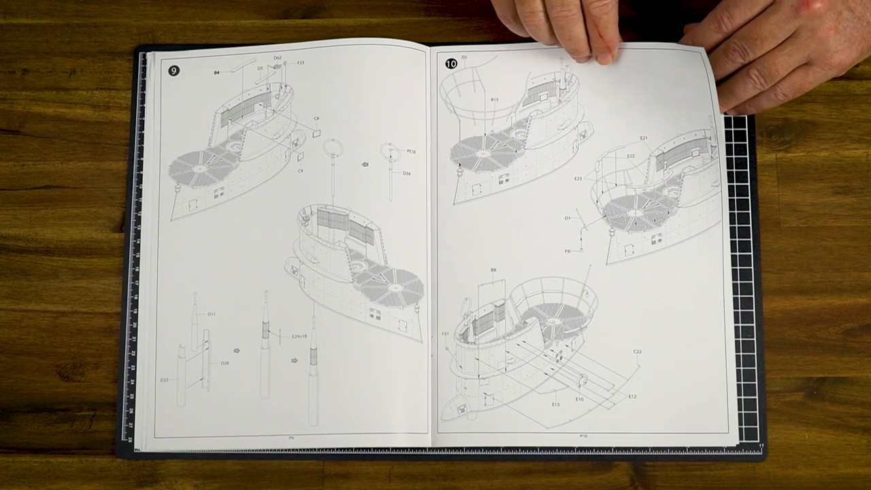
{"action": "left_click_drag", "start_coordinate": [593, 27], "coordinate": [273, 68]}
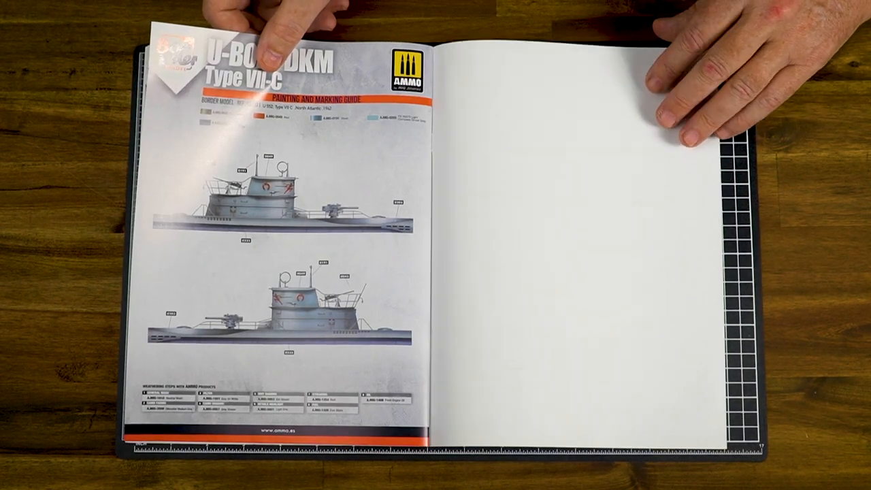
{"action": "left_click_drag", "start_coordinate": [647, 102], "coordinate": [272, 102]}
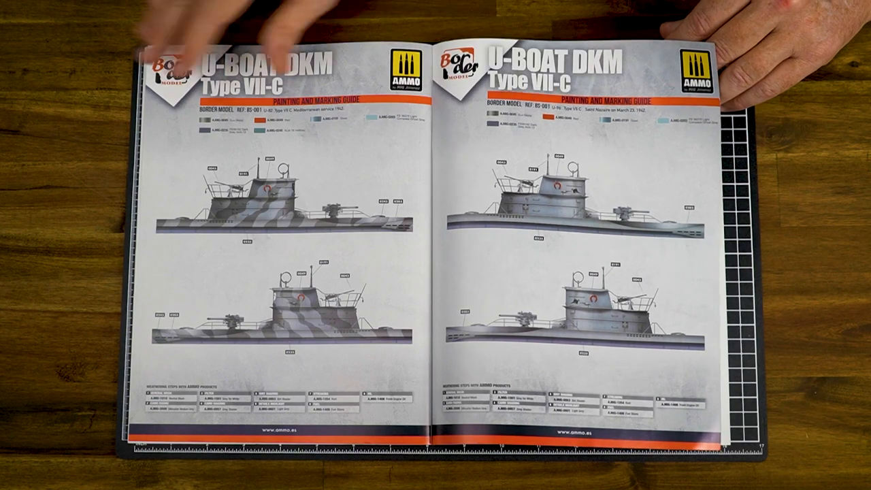